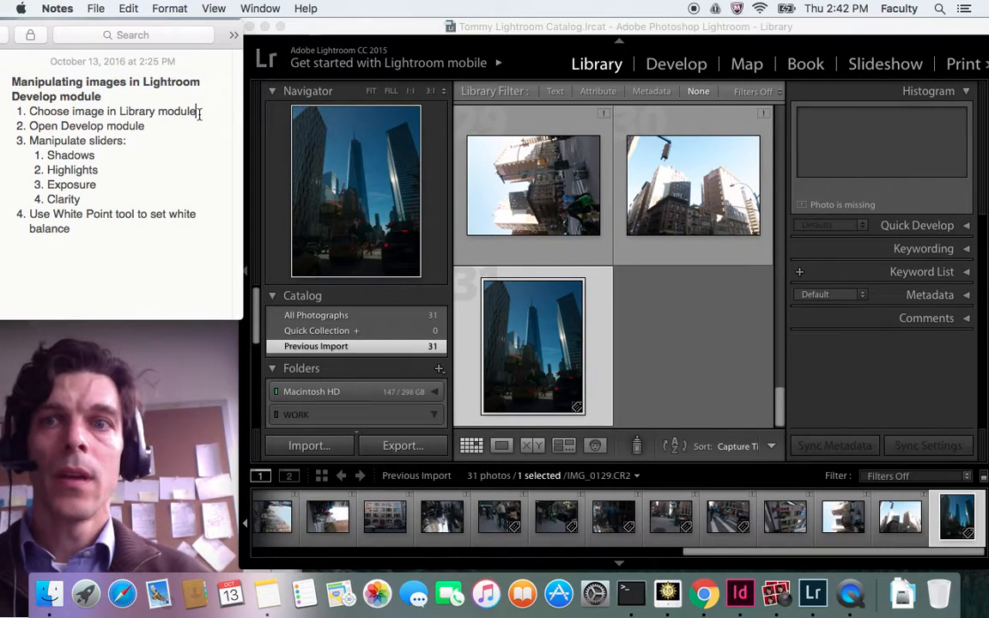
Step: Open the skyscraper photo in the Develop module and mark the Shadows step in the notes
double_click(111, 111)
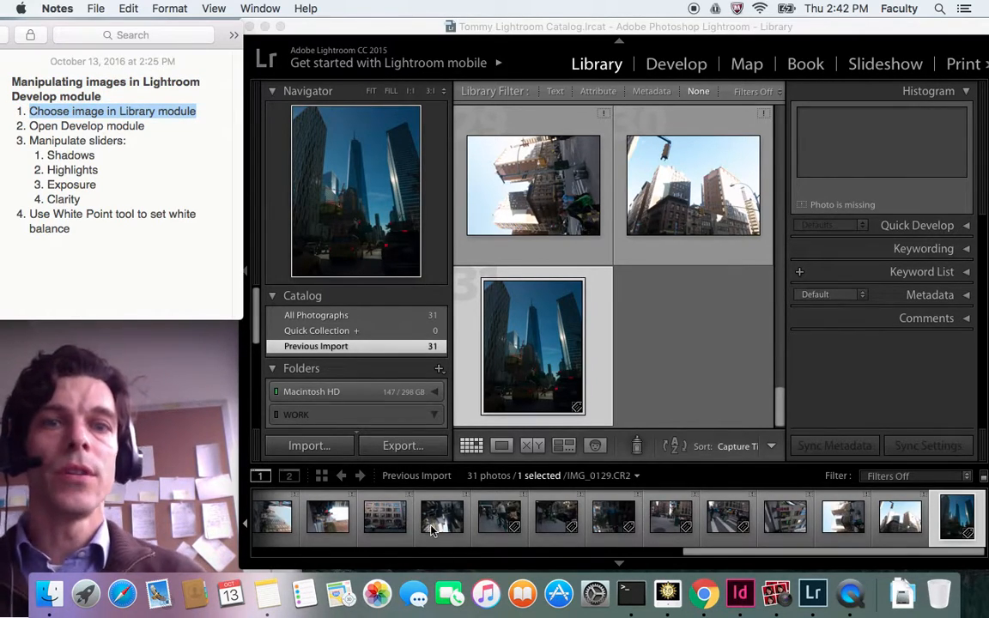
mouse_move(658, 309)
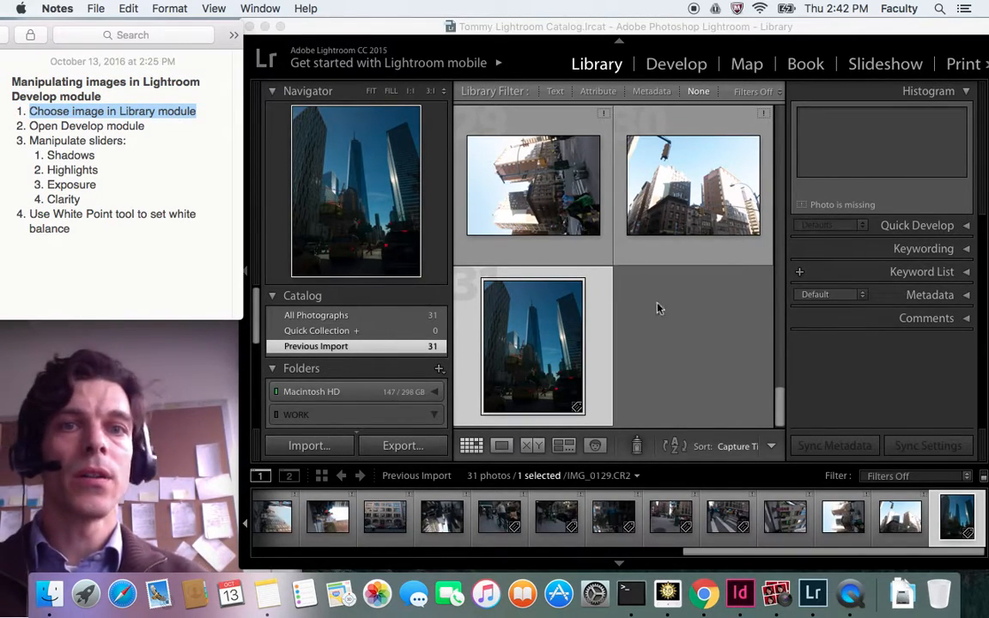
click(682, 386)
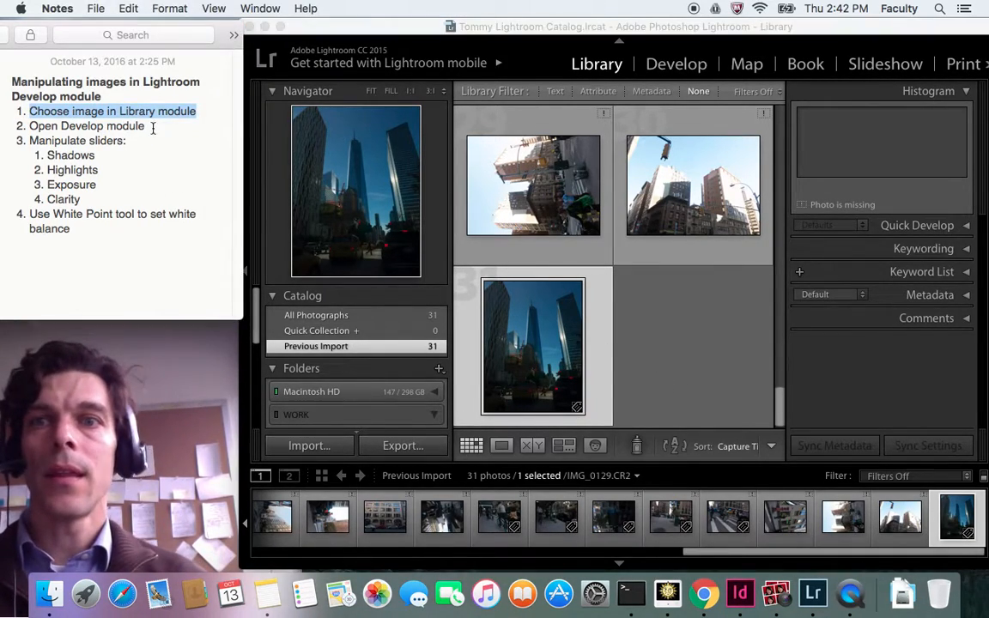
click(86, 125)
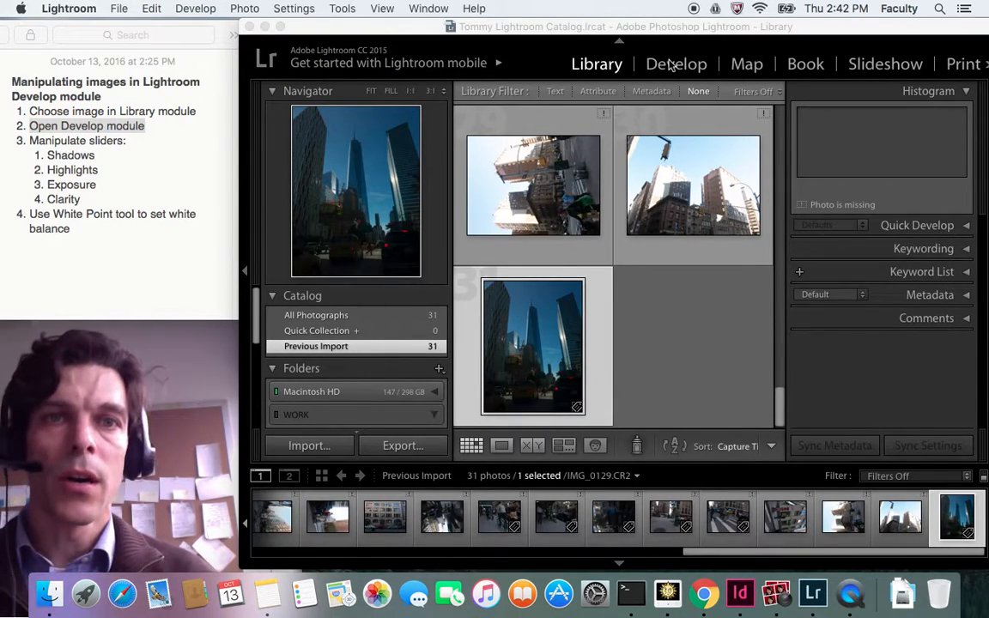
click(676, 64)
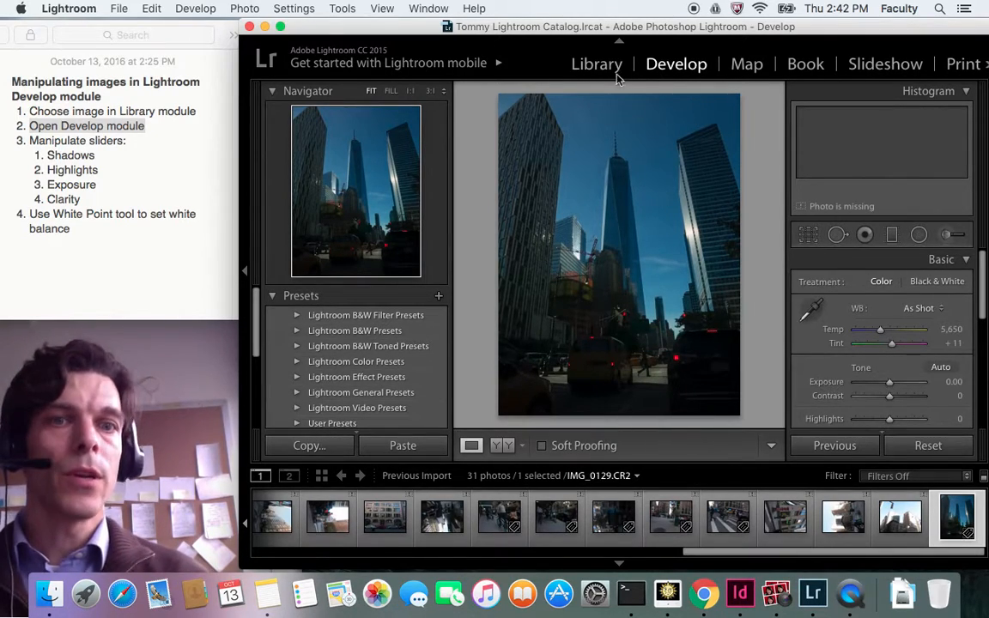
mouse_move(657, 79)
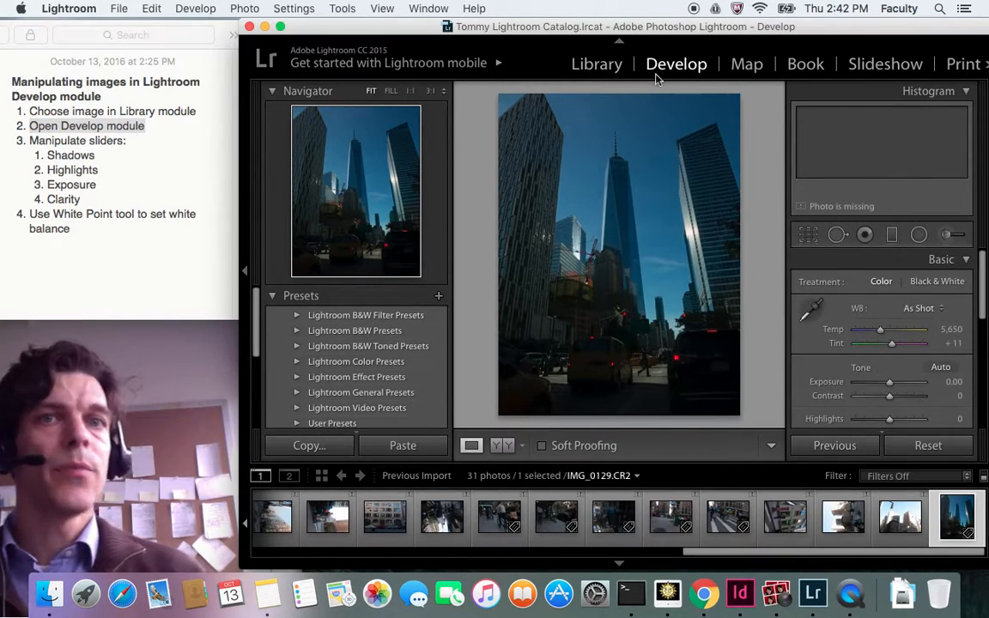
mouse_move(179, 173)
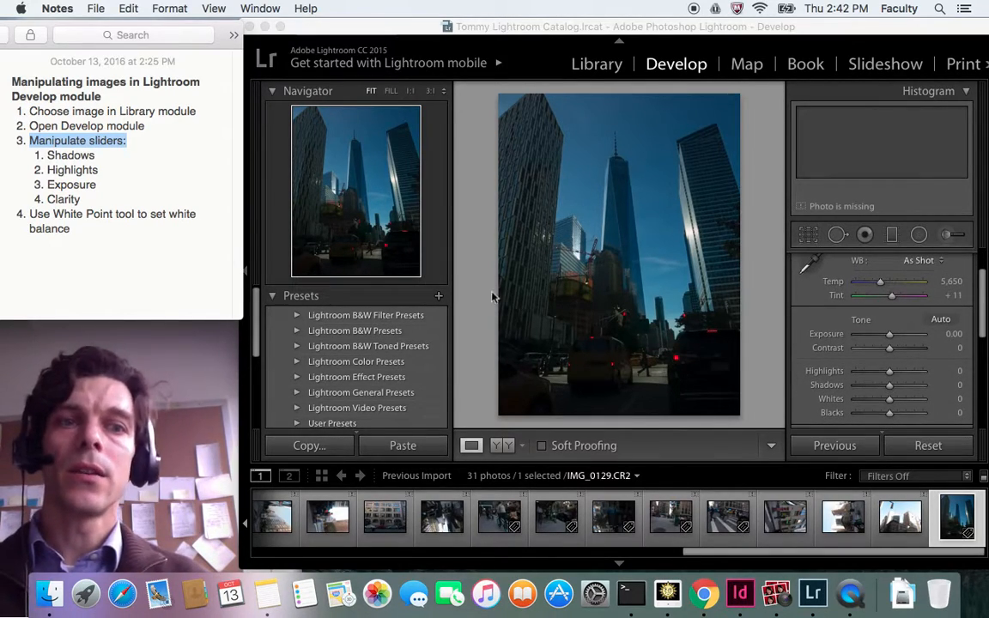
double_click(70, 154)
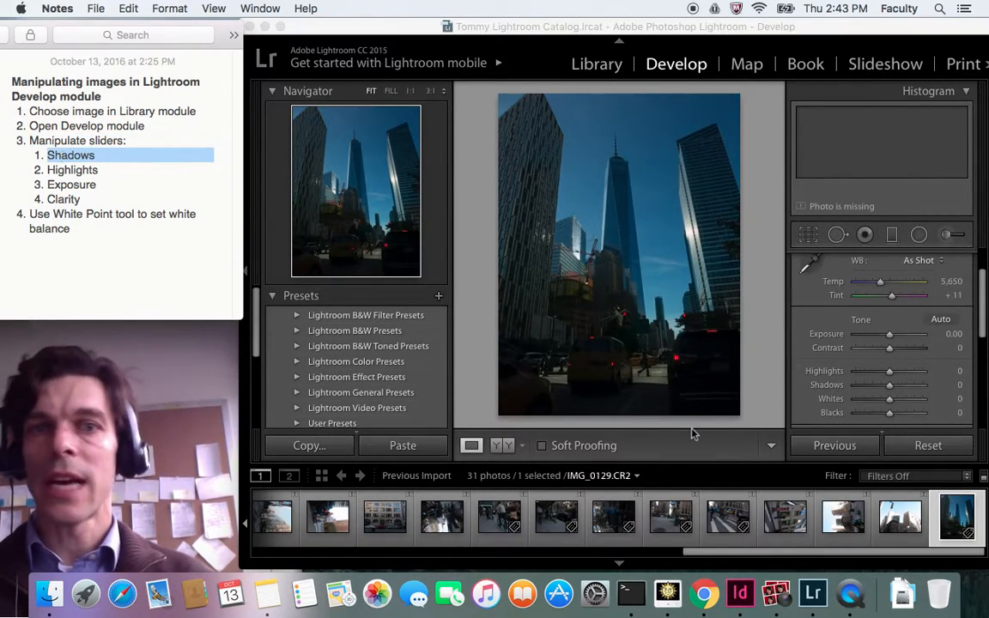
Step: Test Highlights at its maximum, then return it to around zero
drag(888, 370, 898, 370)
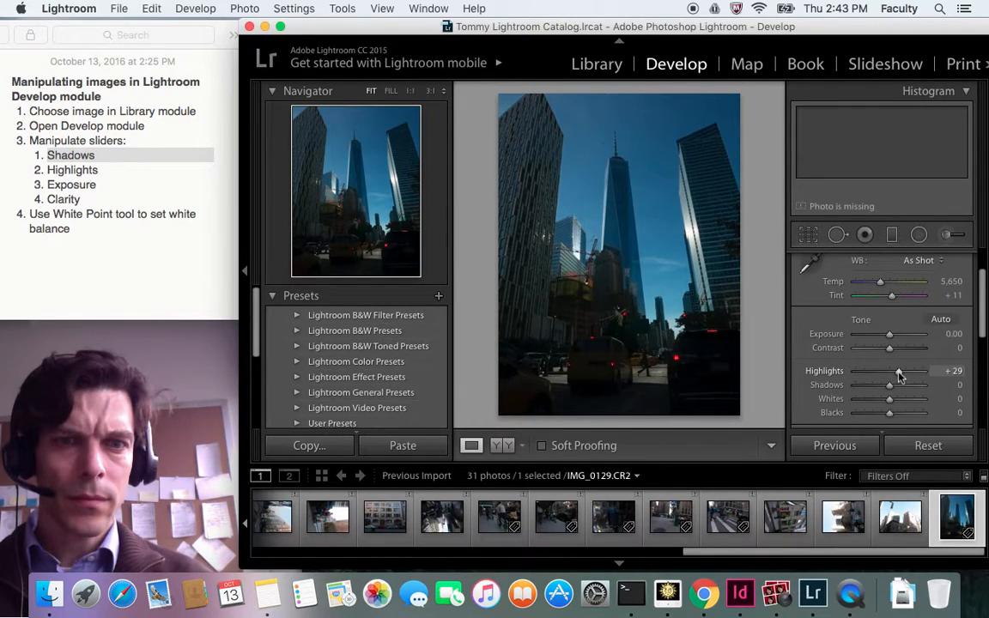
drag(898, 371, 907, 370)
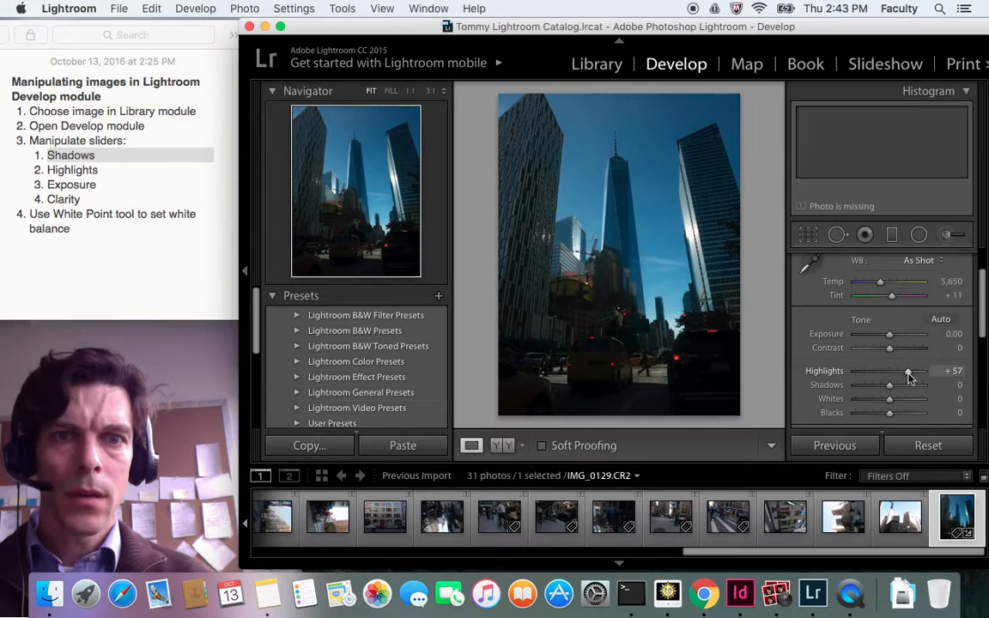
drag(907, 371, 920, 371)
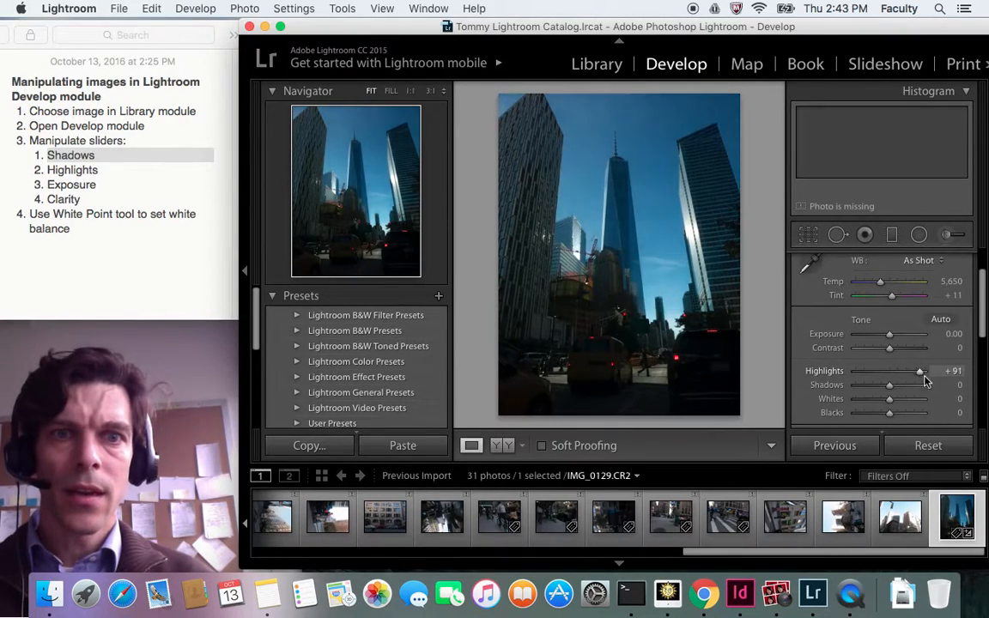
drag(919, 370, 931, 370)
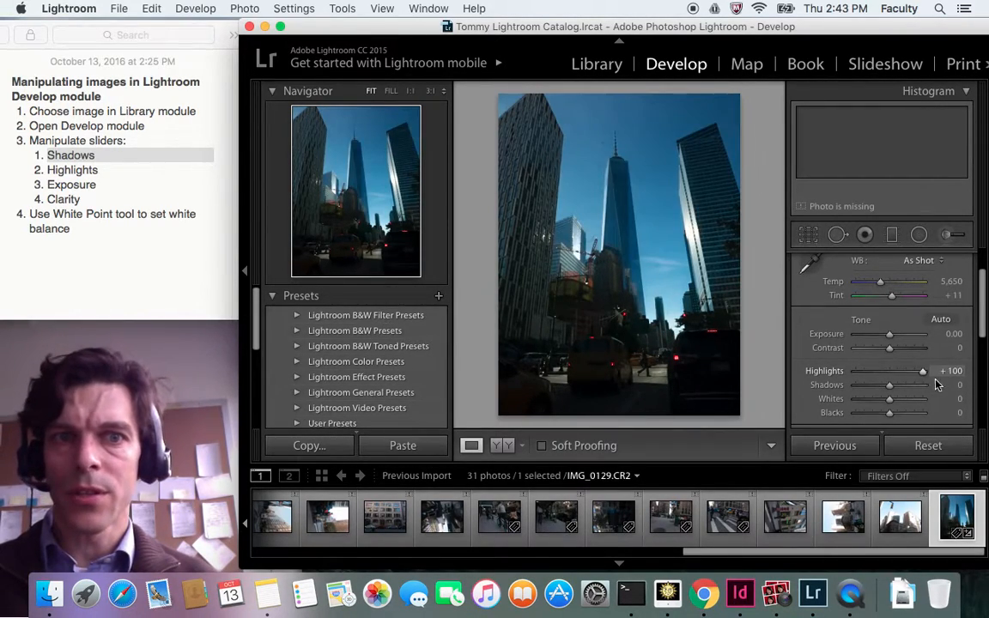
drag(920, 371, 882, 371)
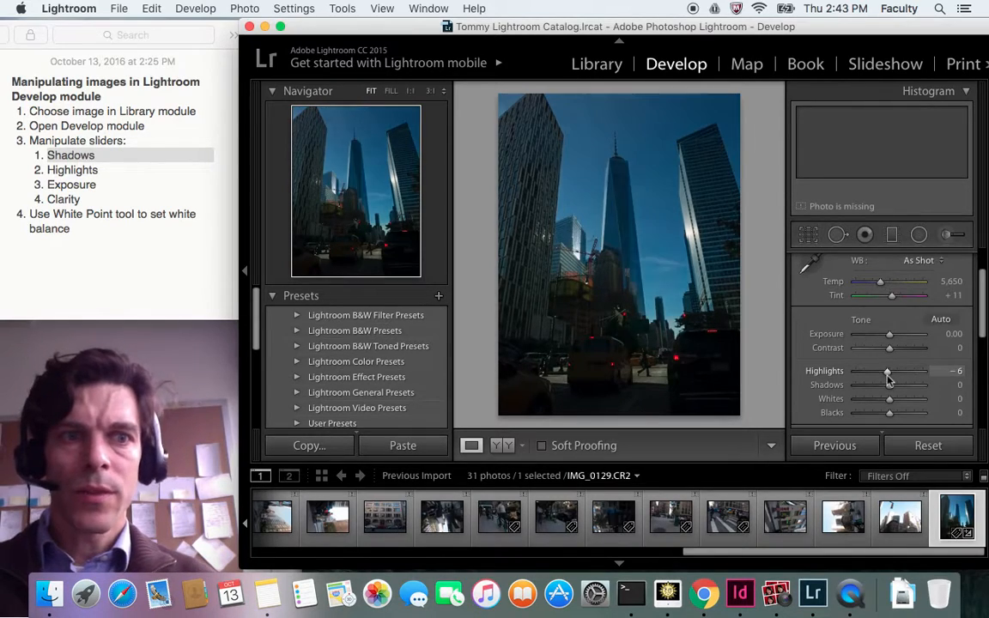
Step: Lift Shadows to about +81 after testing the maximum
drag(889, 384, 912, 384)
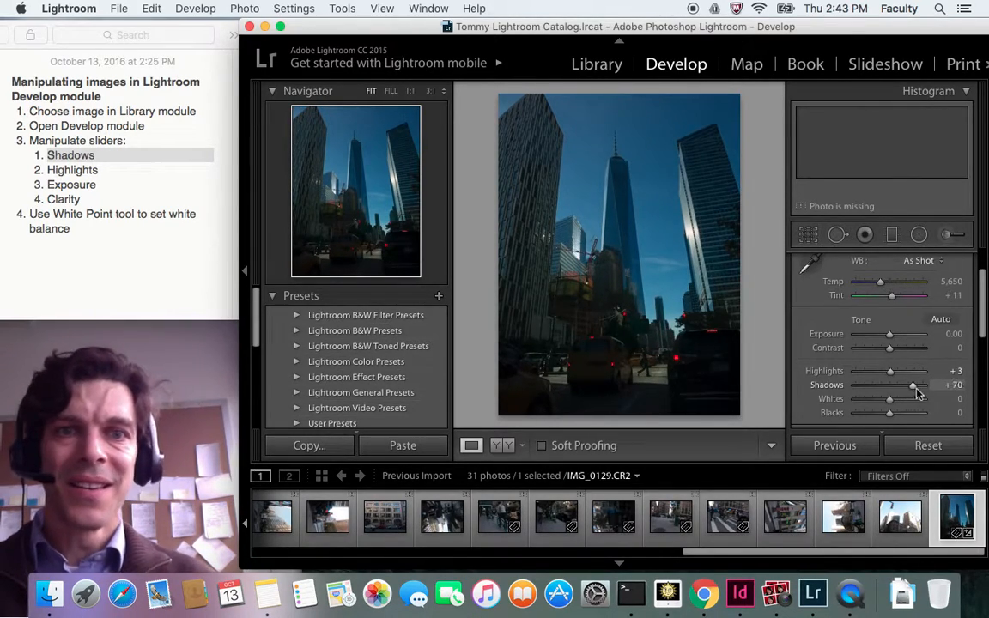
drag(913, 384, 922, 384)
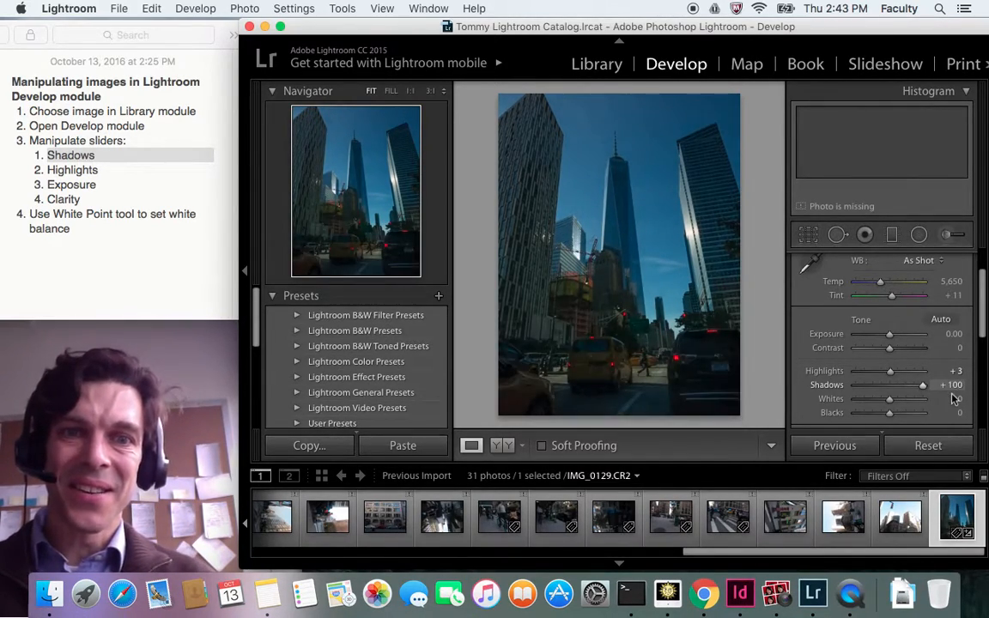
drag(922, 384, 888, 384)
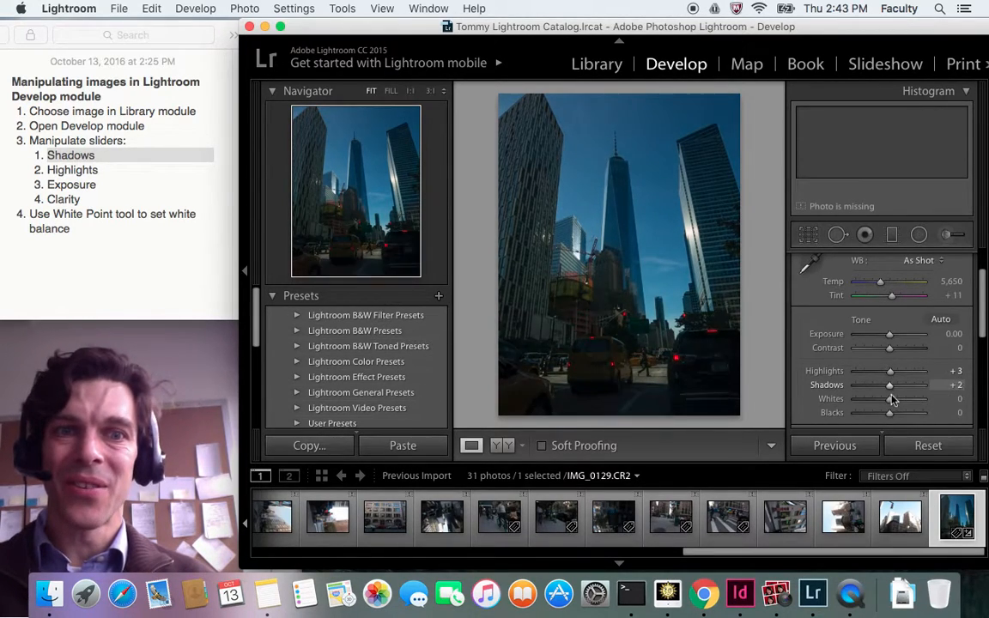
drag(890, 385, 918, 384)
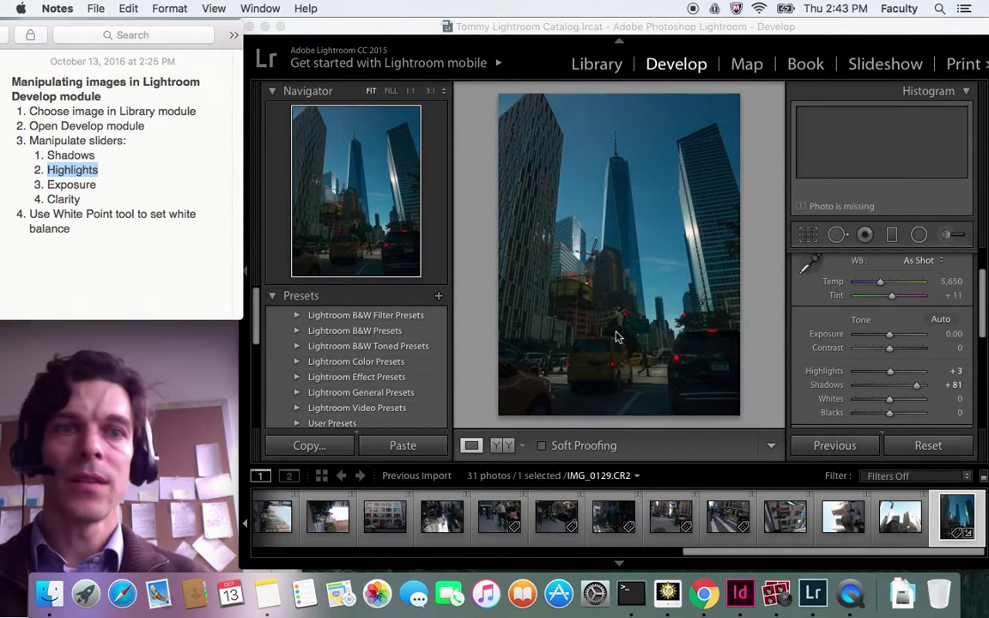
Step: Settle Highlights at +43 and mark the Exposure step in the notes
drag(889, 369, 877, 370)
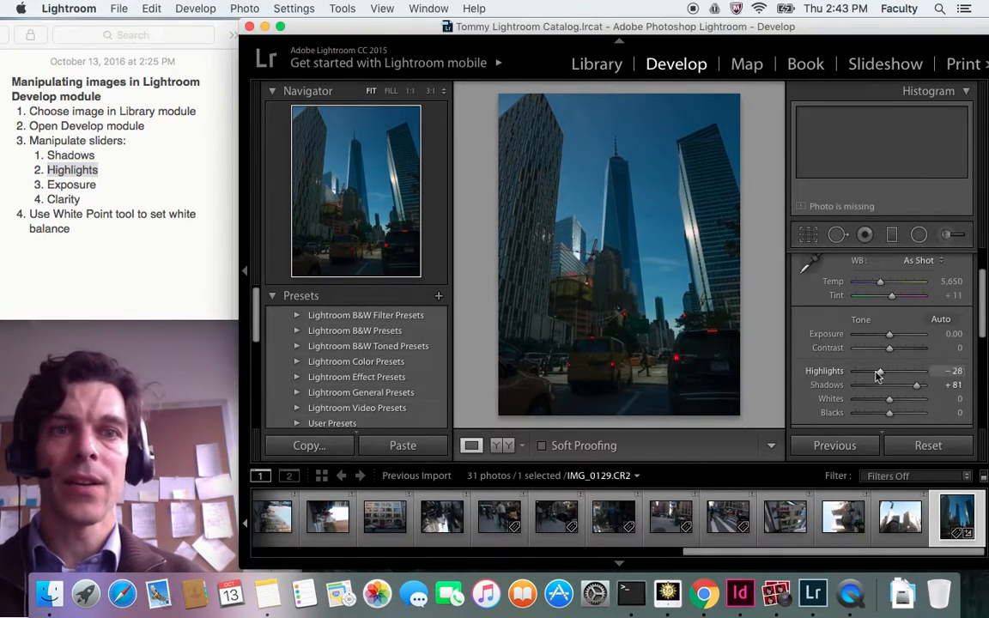
drag(879, 370, 918, 370)
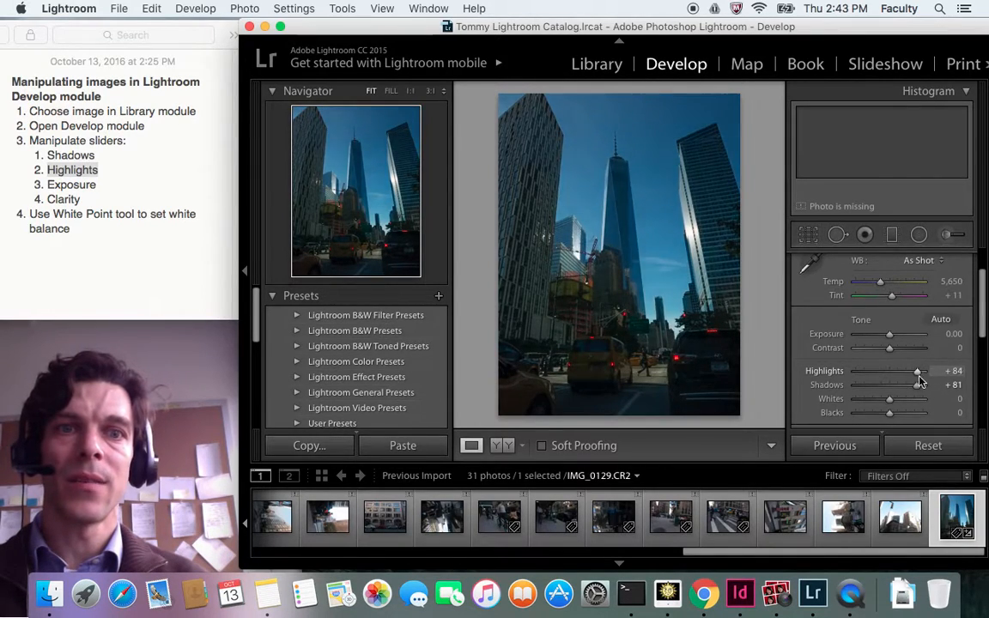
drag(917, 370, 904, 370)
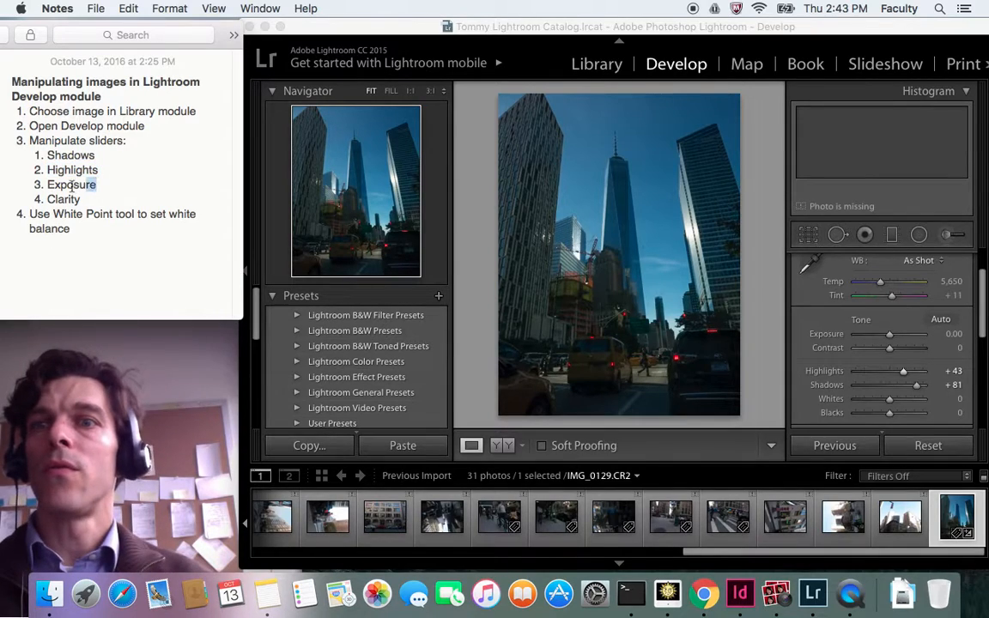
double_click(71, 184)
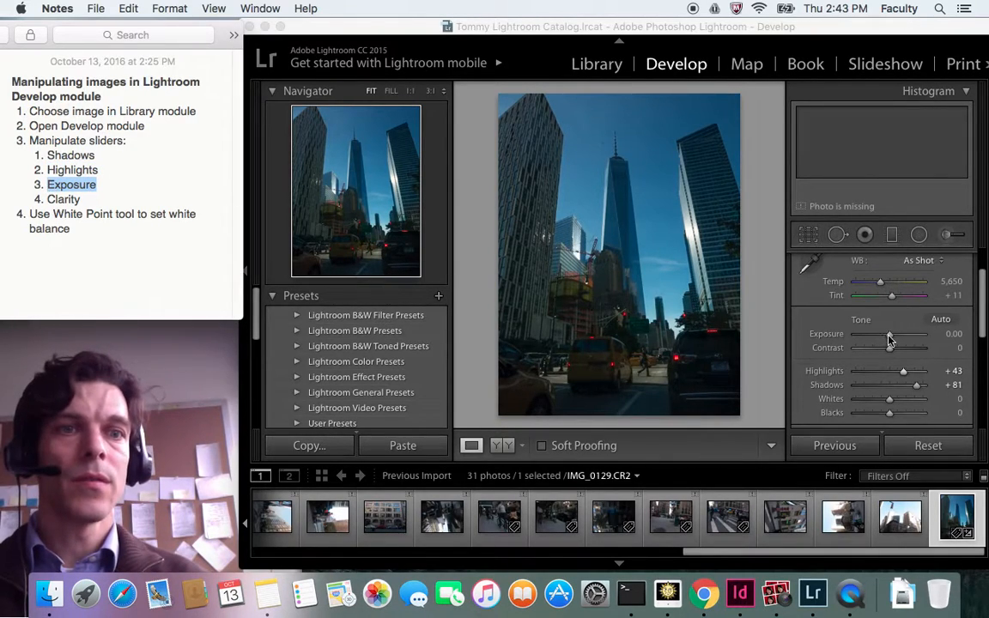
Step: Raise Exposure to +1.70 and bring Highlights down to about -30
drag(889, 334, 901, 334)
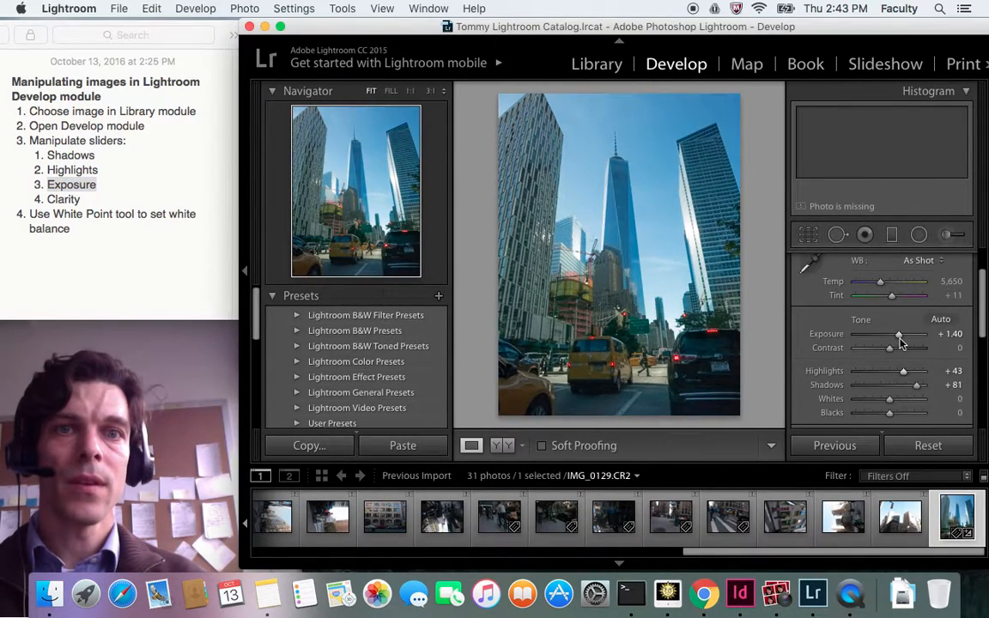
drag(902, 370, 893, 370)
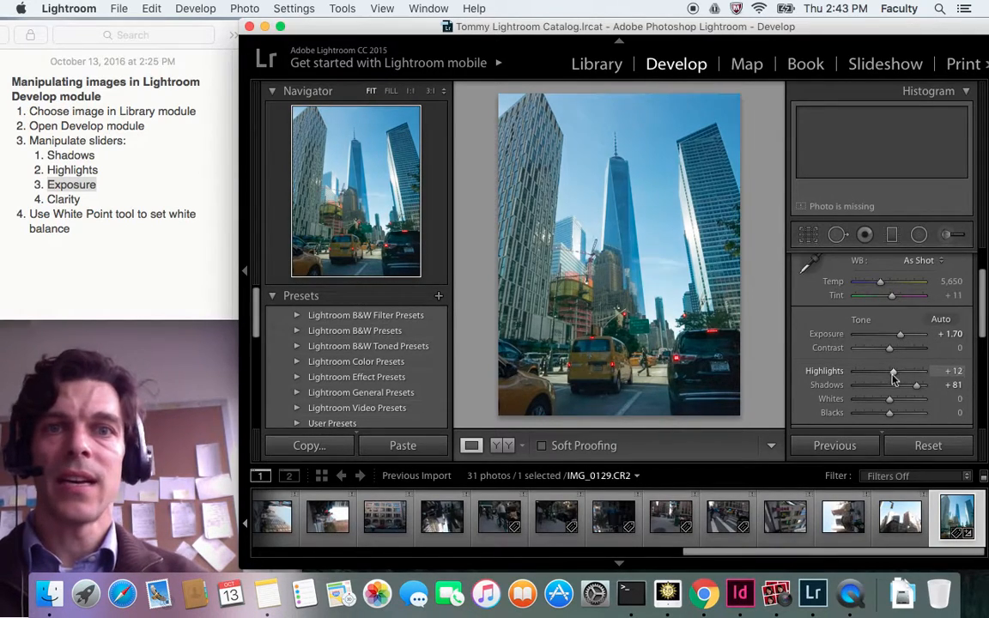
drag(895, 371, 875, 371)
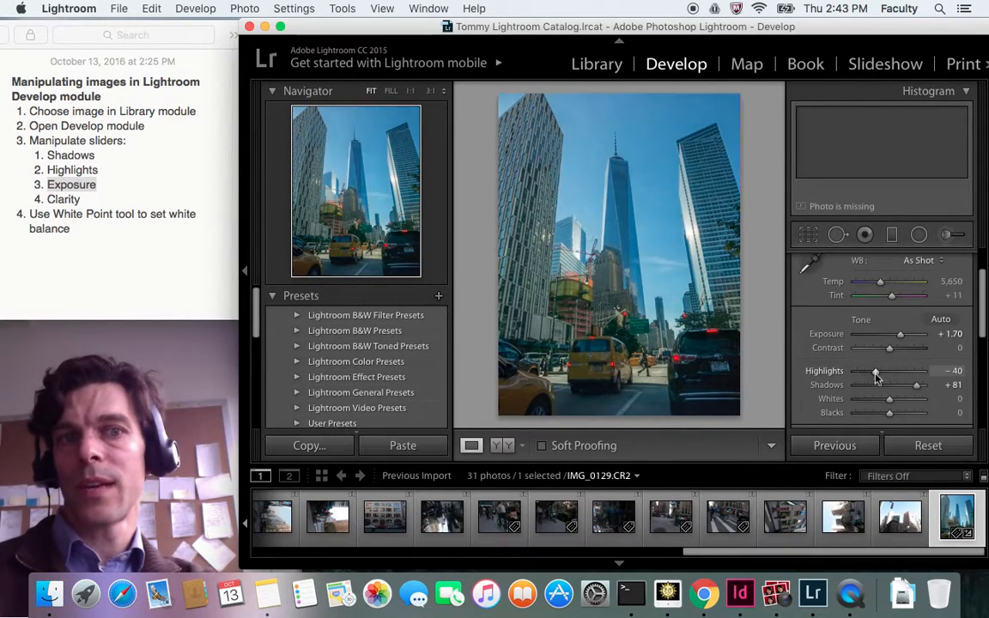
drag(876, 370, 882, 370)
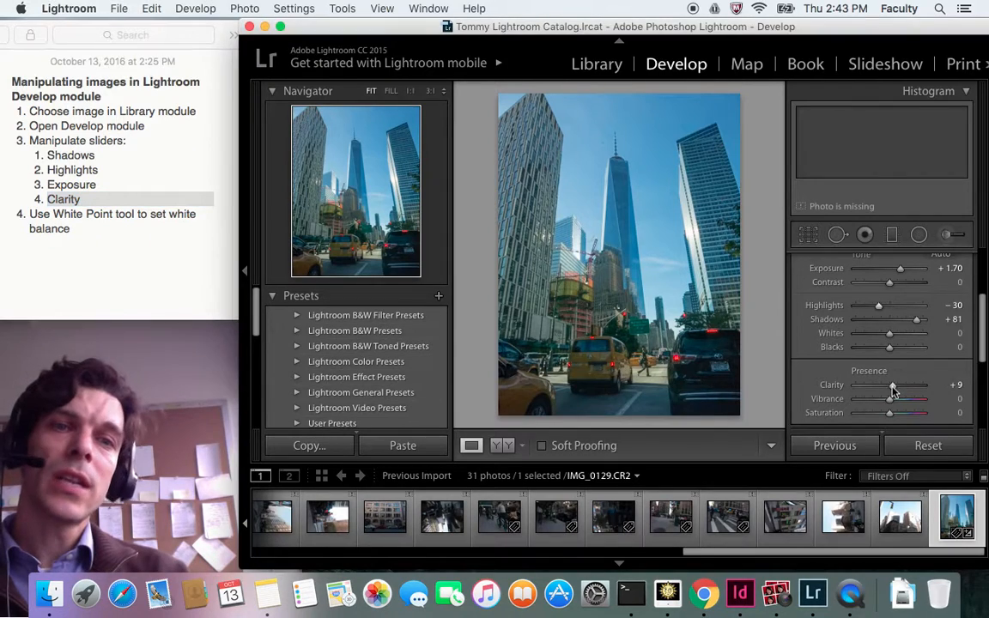
Step: Compare Clarity at -100 and +100 on the building, then set it to +37
drag(893, 384, 923, 385)
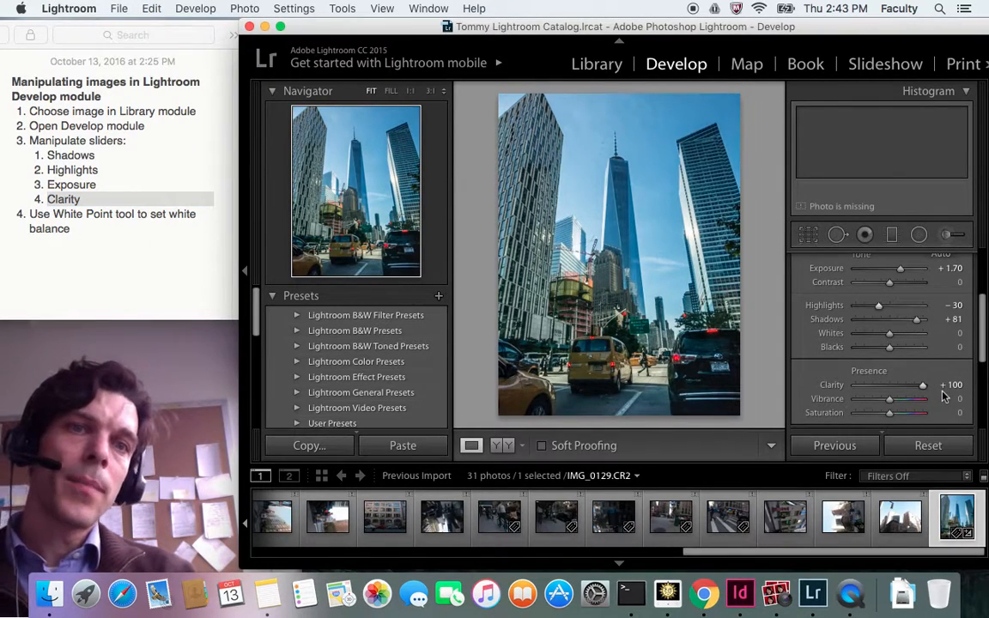
drag(922, 384, 855, 384)
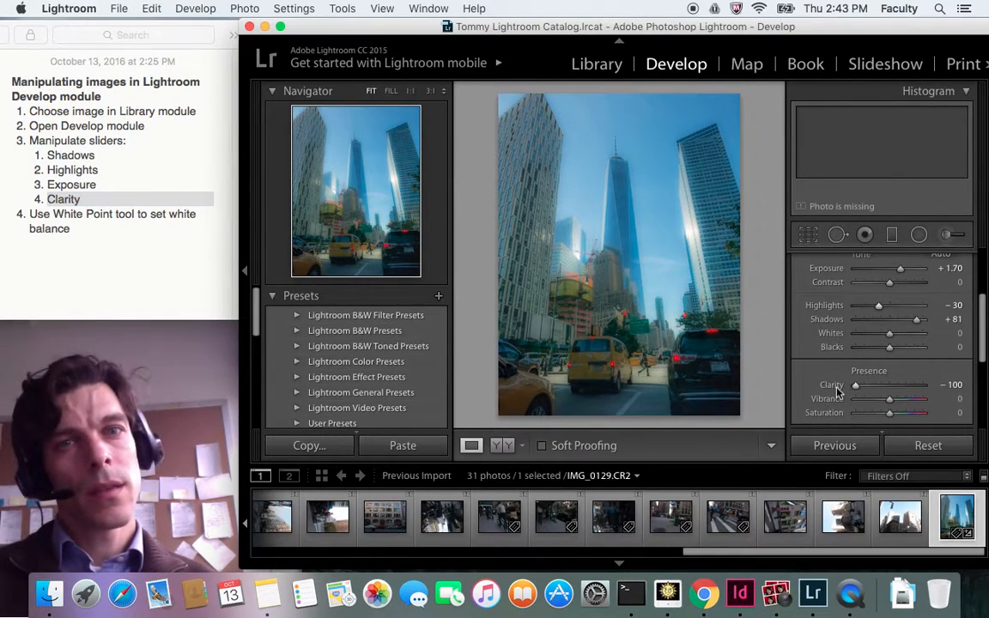
drag(855, 385, 923, 384)
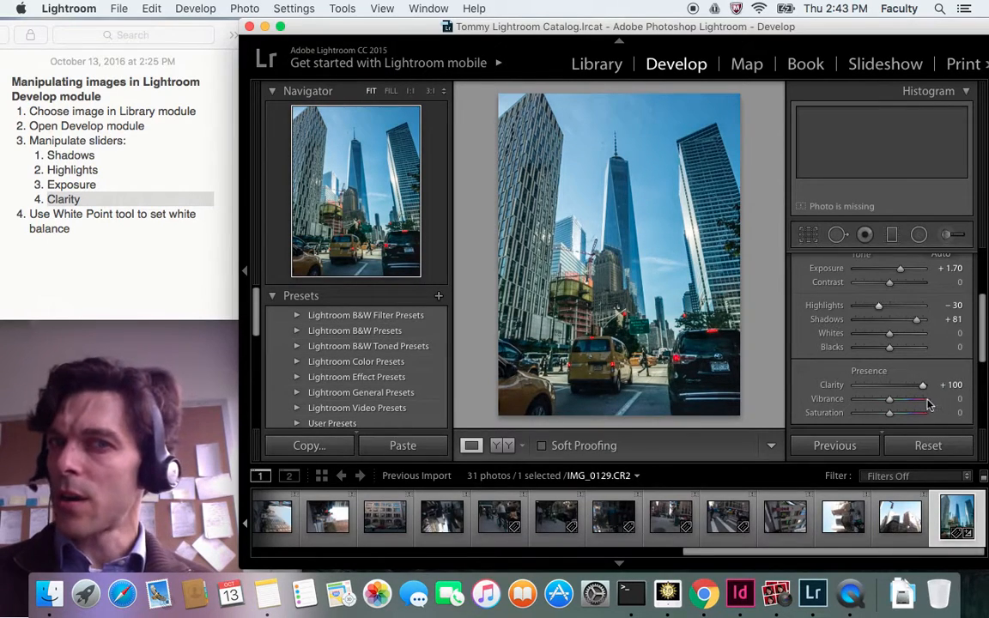
drag(923, 384, 856, 385)
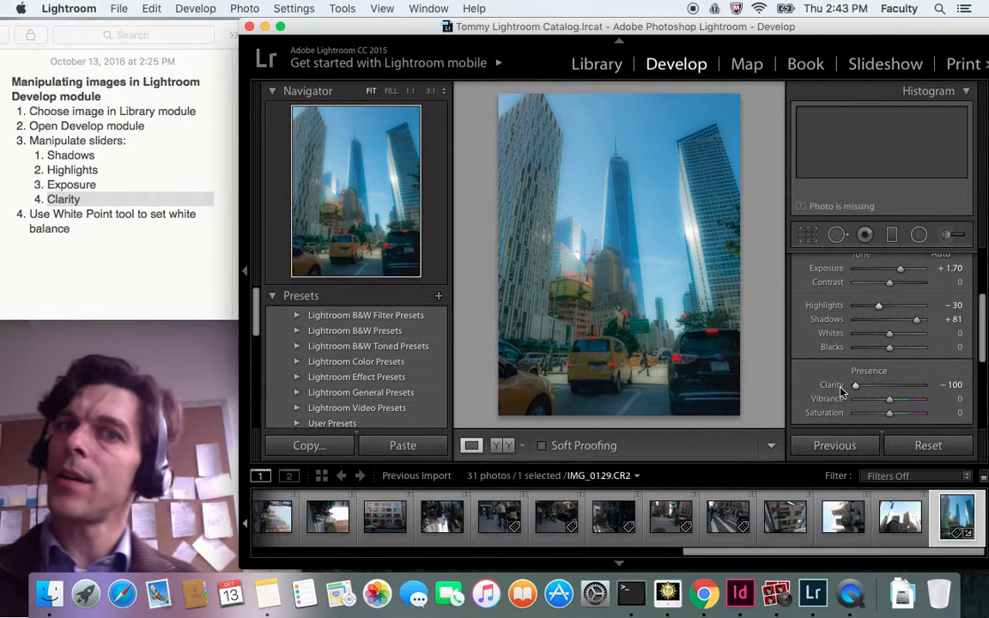
drag(854, 385, 914, 385)
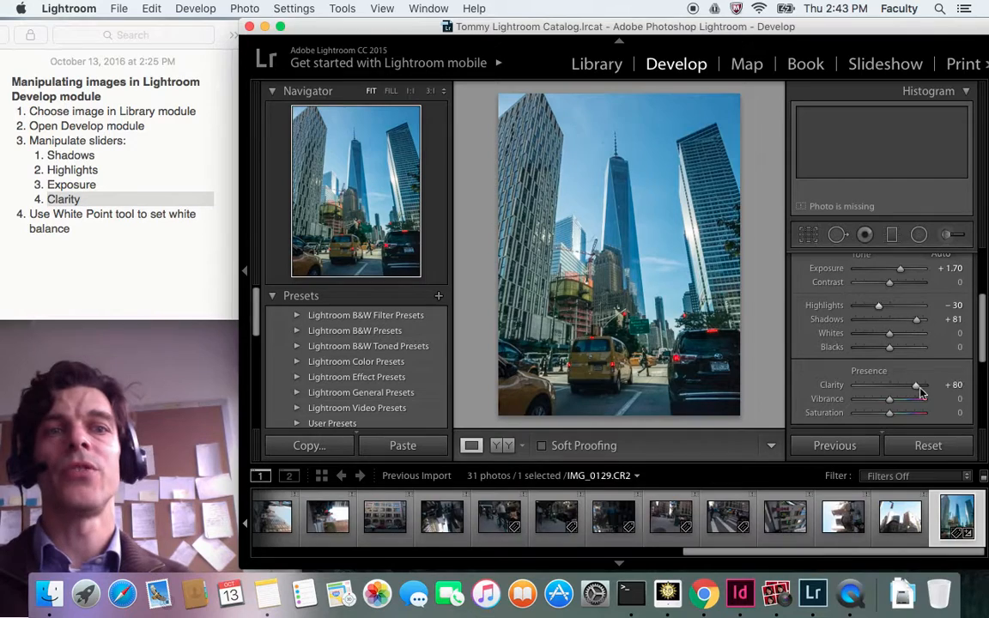
drag(914, 384, 886, 384)
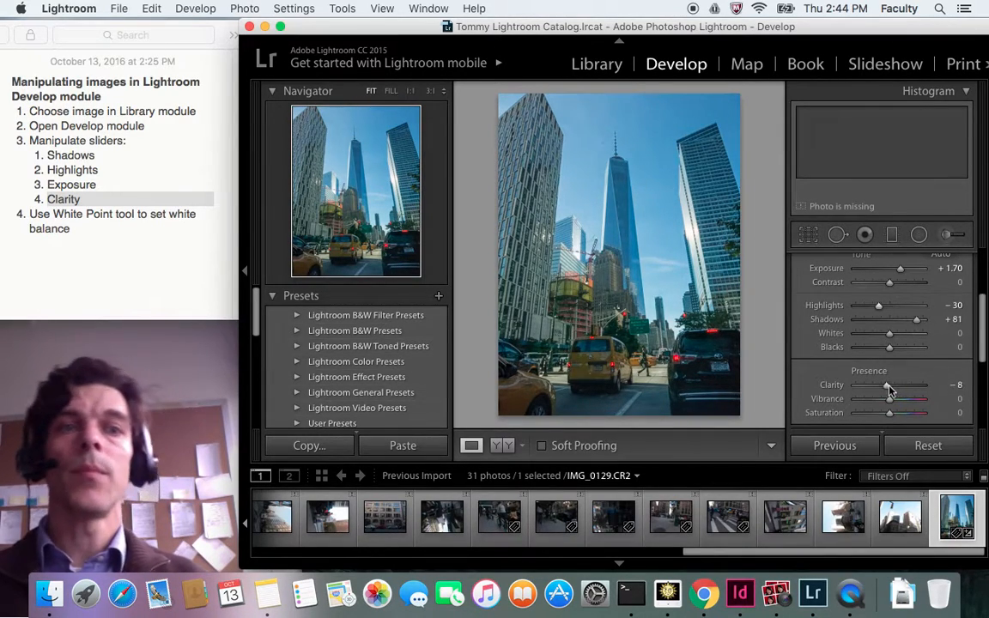
drag(888, 385, 899, 385)
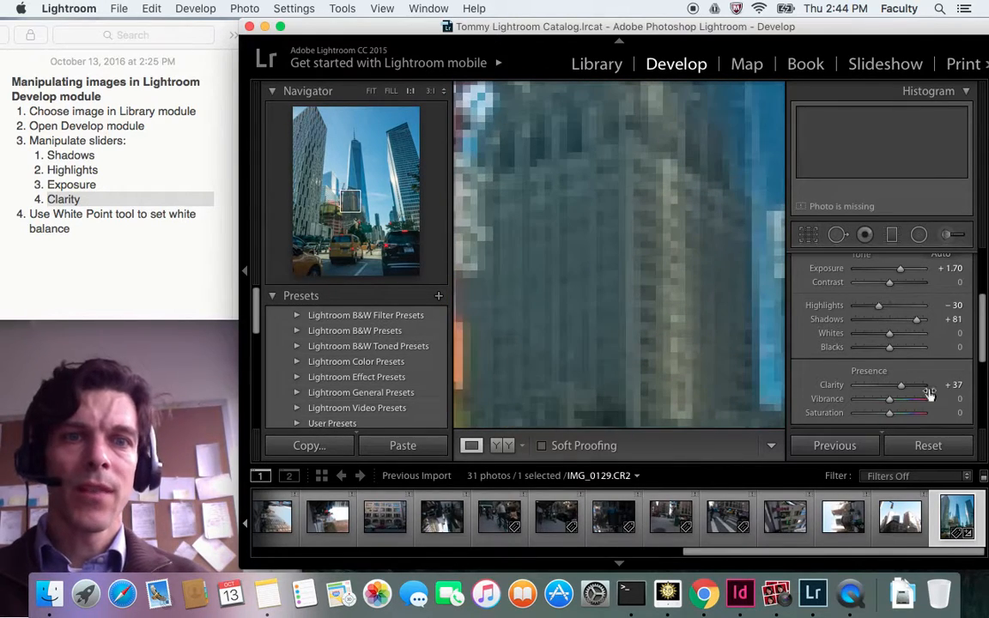
drag(901, 384, 888, 384)
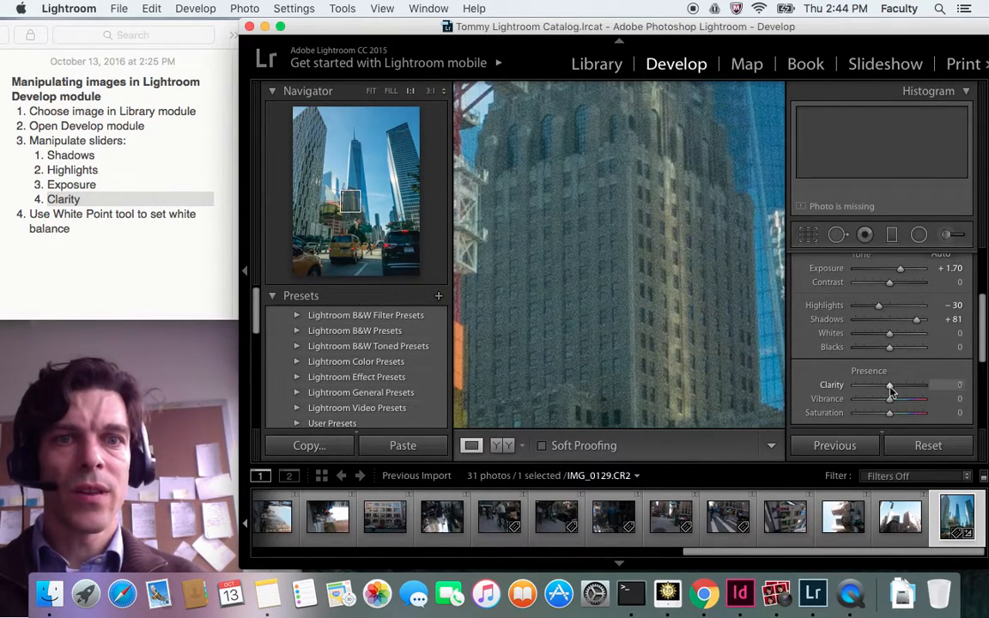
drag(888, 385, 901, 384)
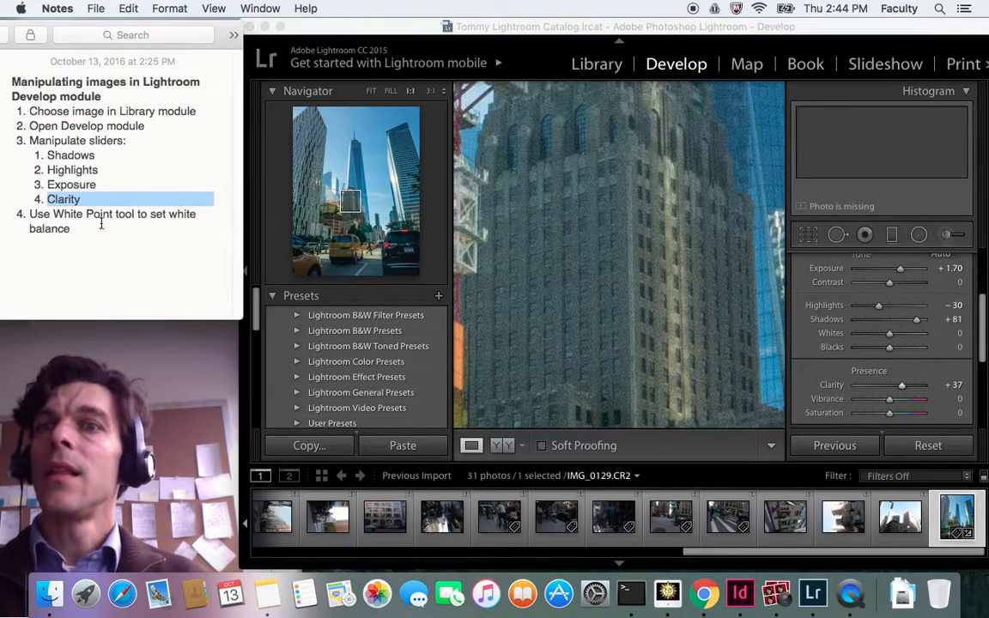
Step: Sample the grey pavement for white balance, giving Temp 4,750 and Tint +48
click(113, 221)
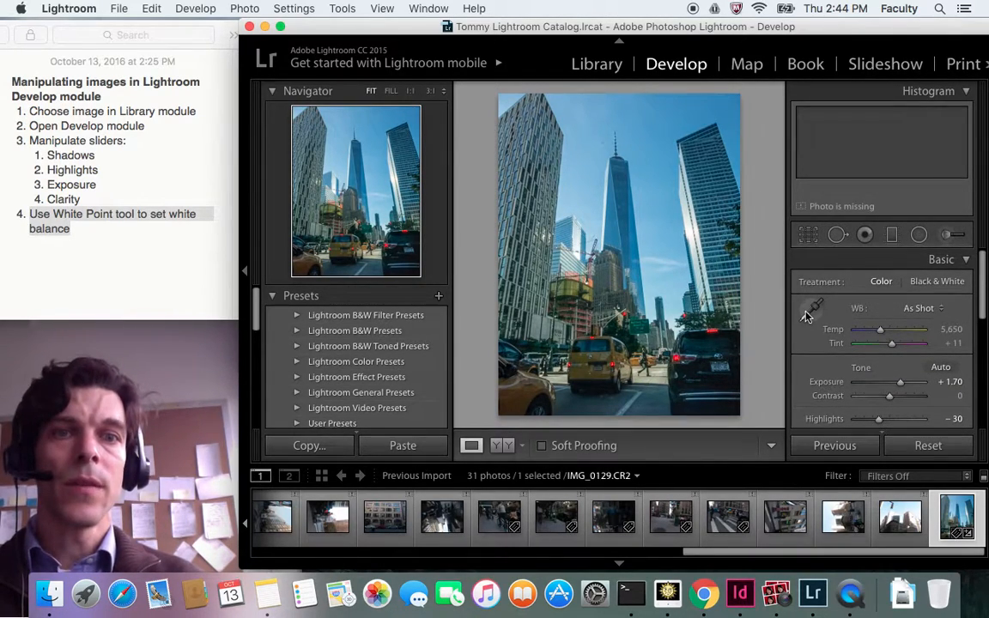
mouse_move(812, 308)
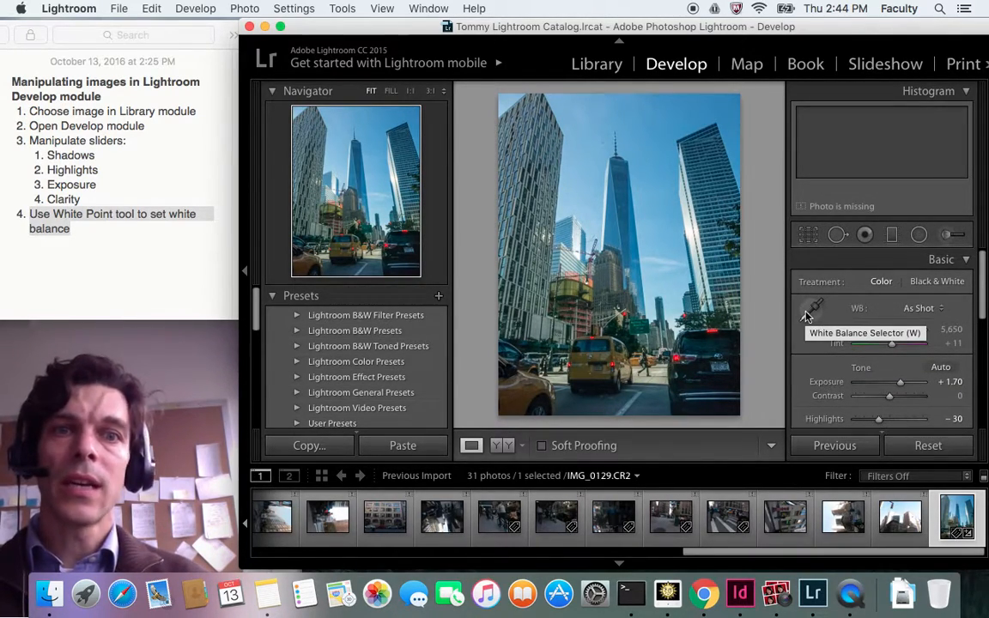
click(812, 308)
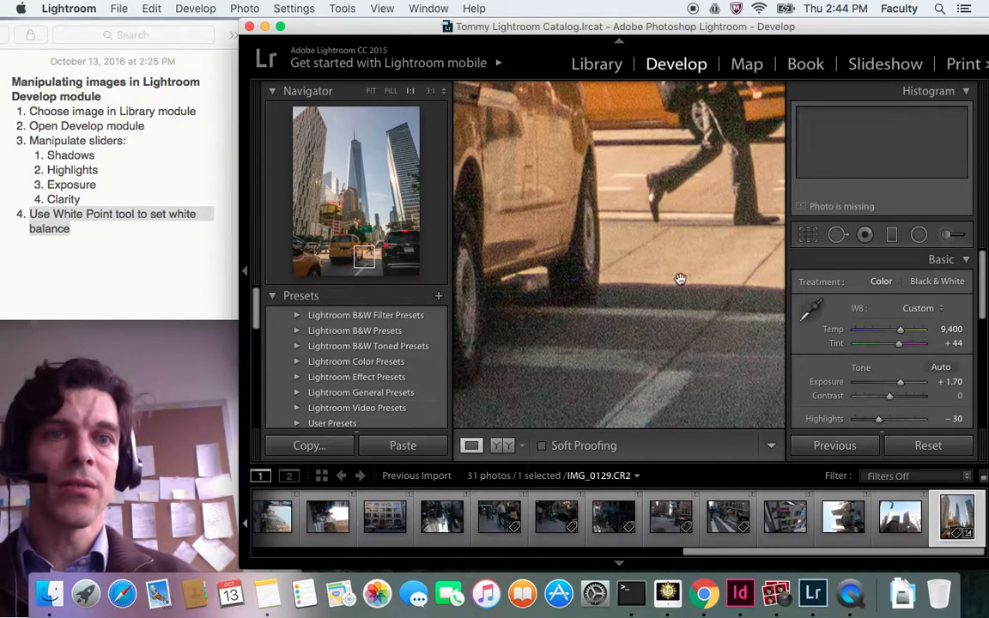
click(811, 308)
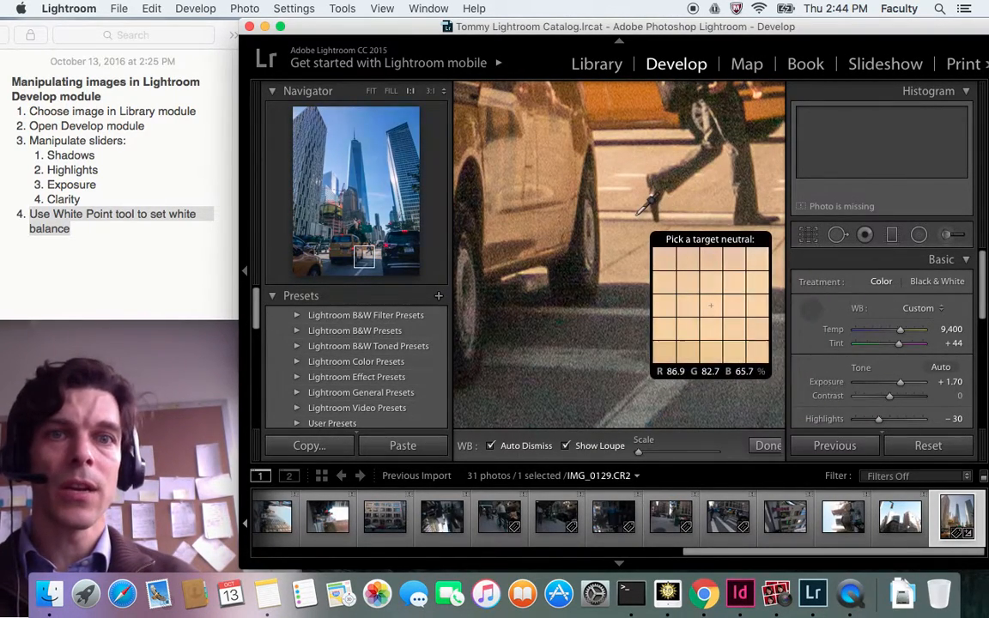
click(636, 214)
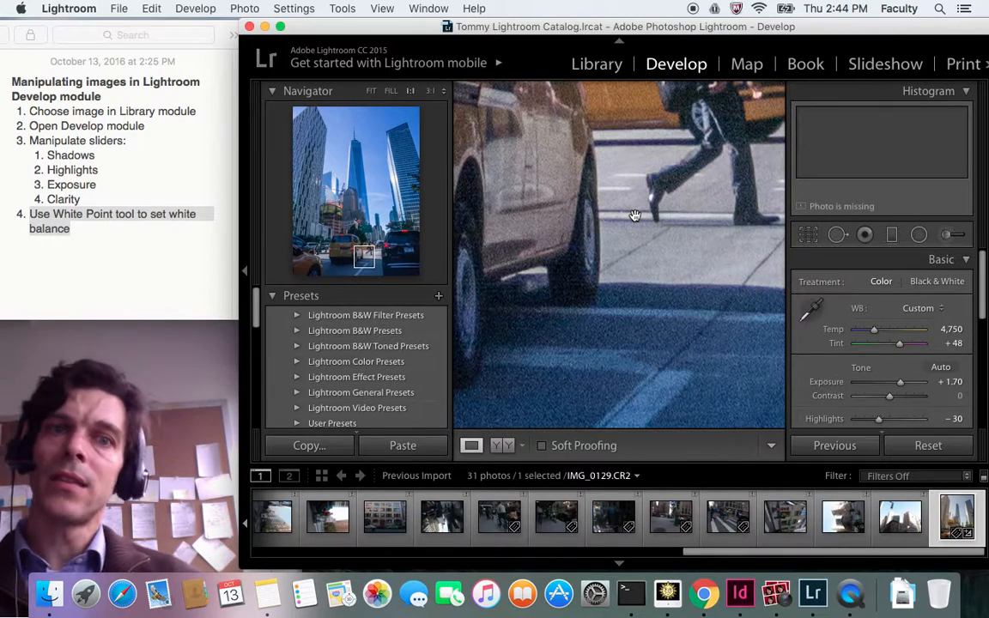
Step: Fit the whole photo in view and return to the Library grid
click(370, 91)
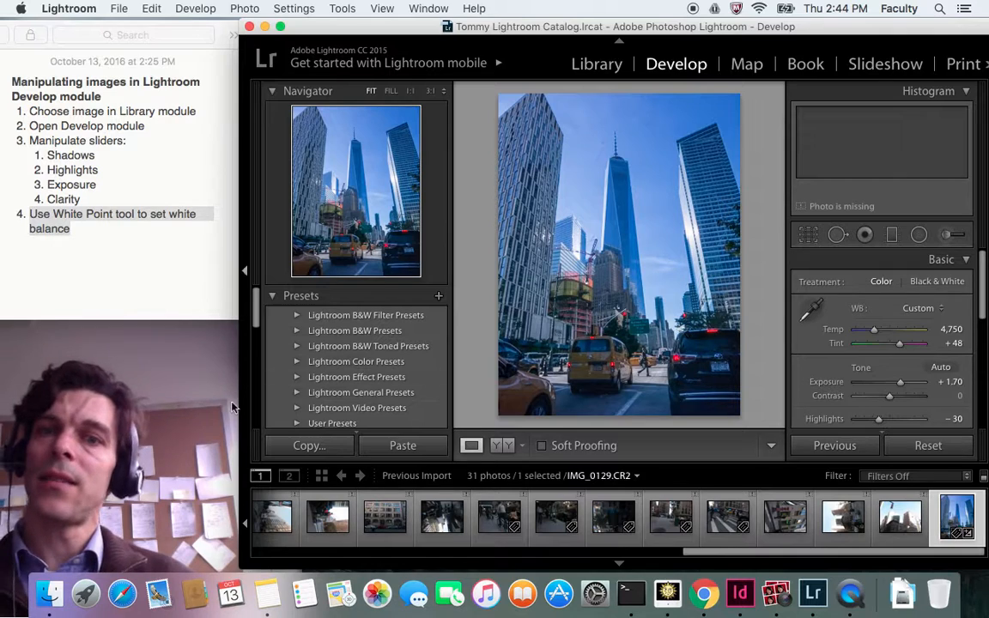
click(120, 220)
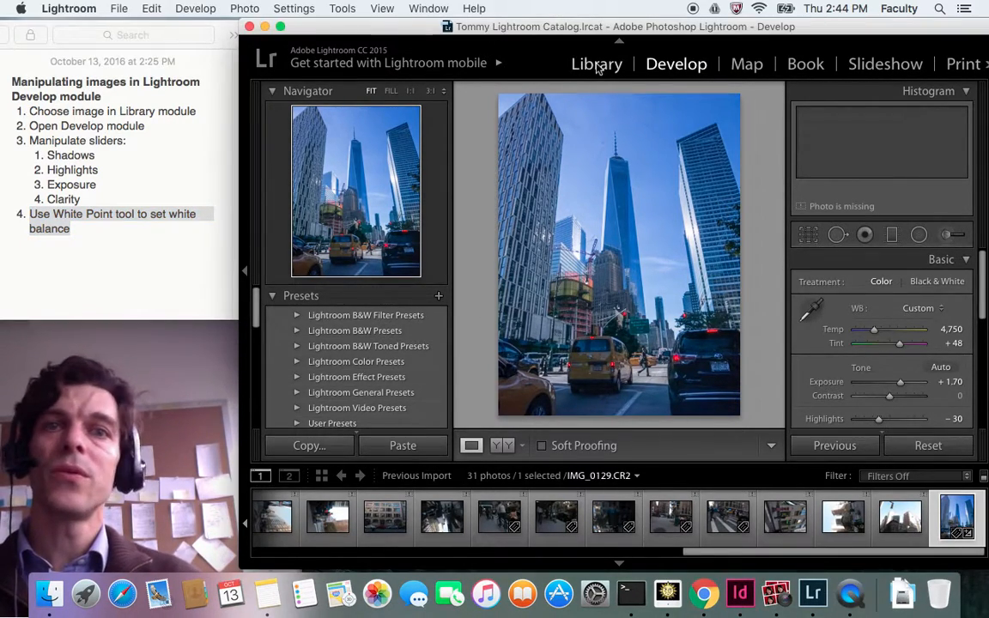
click(597, 64)
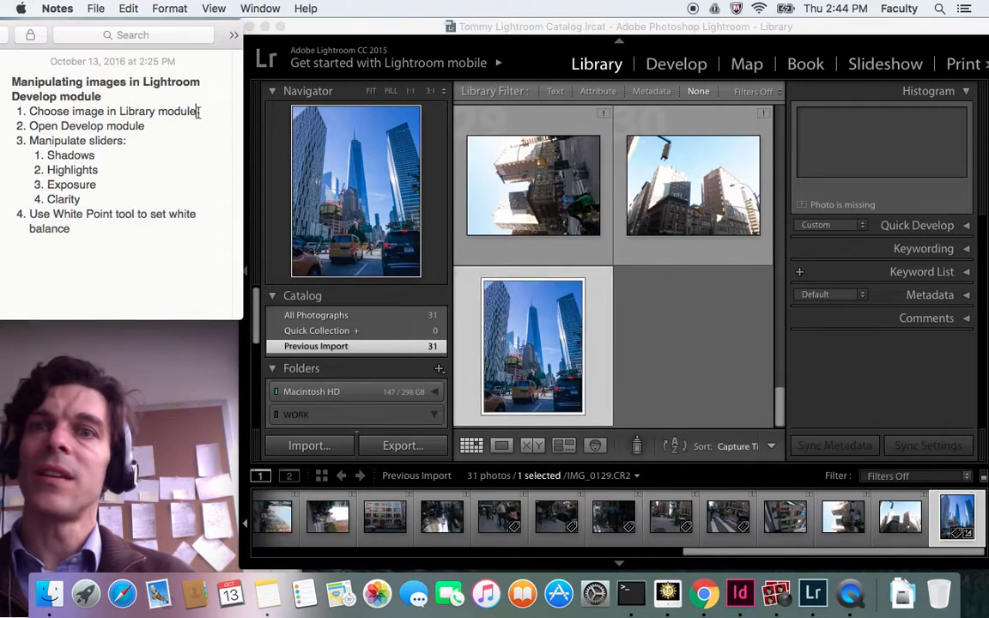